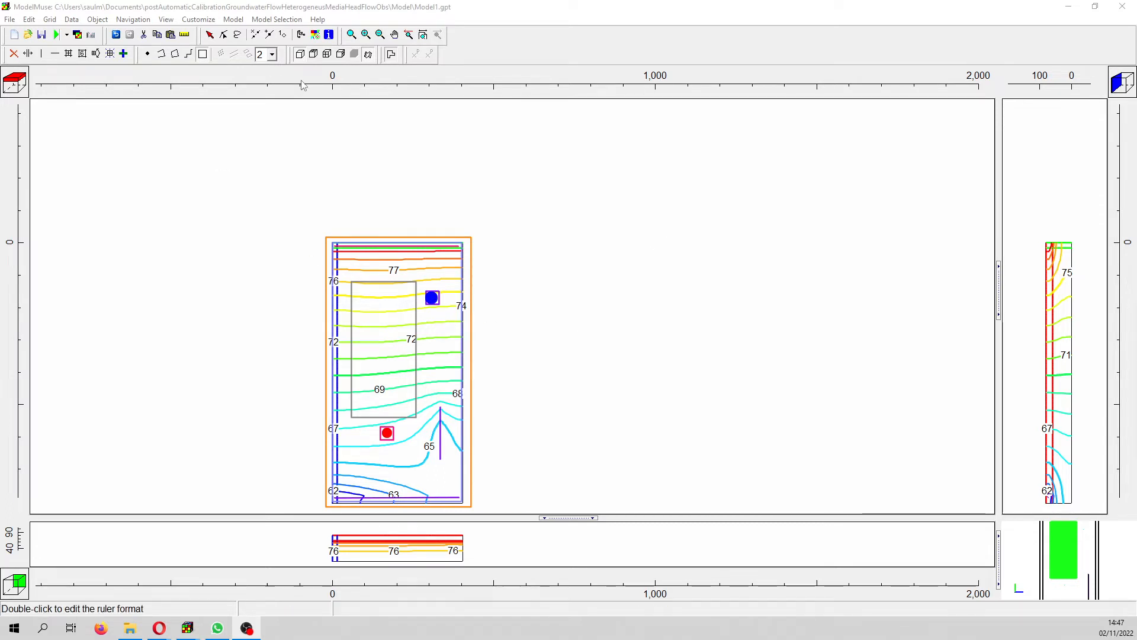
pyautogui.moveTo(318, 153)
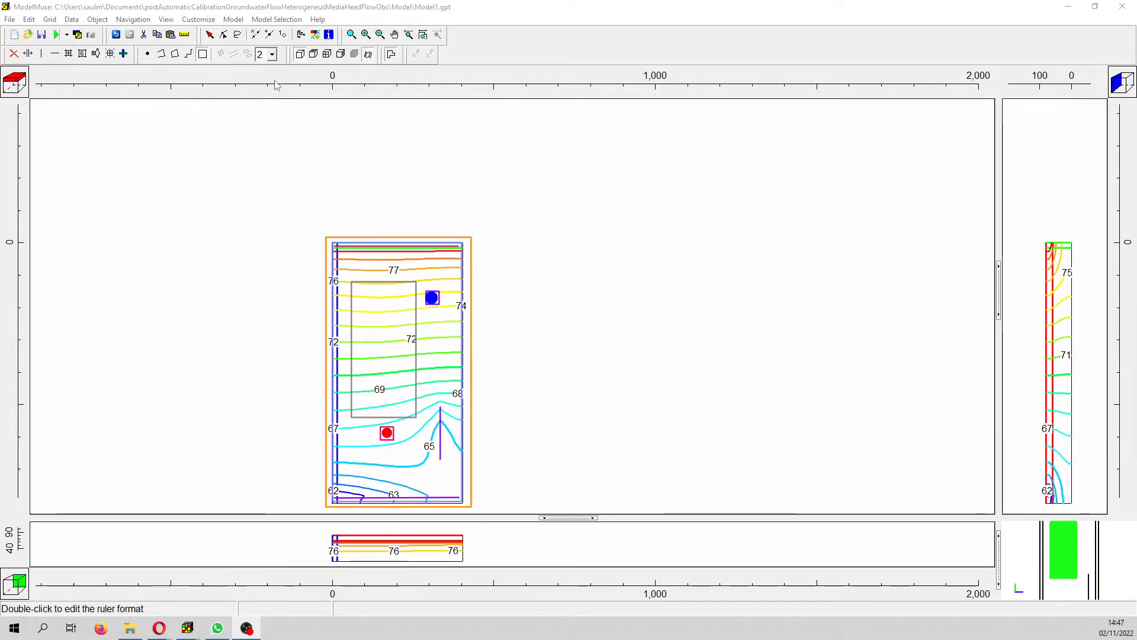
pyautogui.moveTo(289, 112)
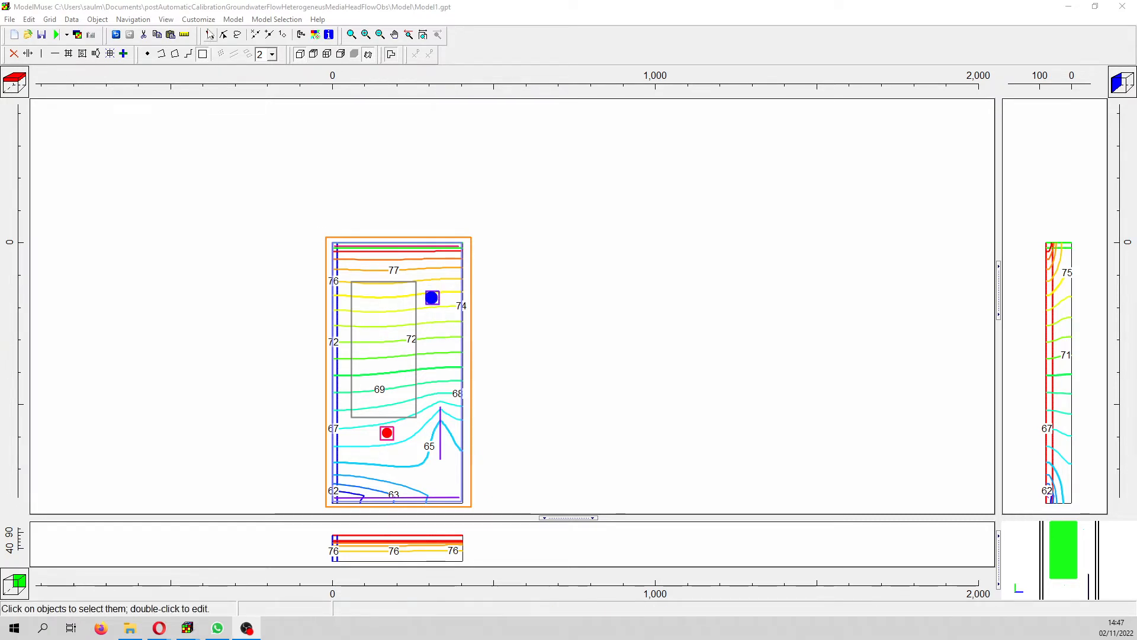
# Review the blue observation point's head observation Obs2 (ObsGroup, value 74.023, weight 1) and close its properties.
pyautogui.click(431, 299)
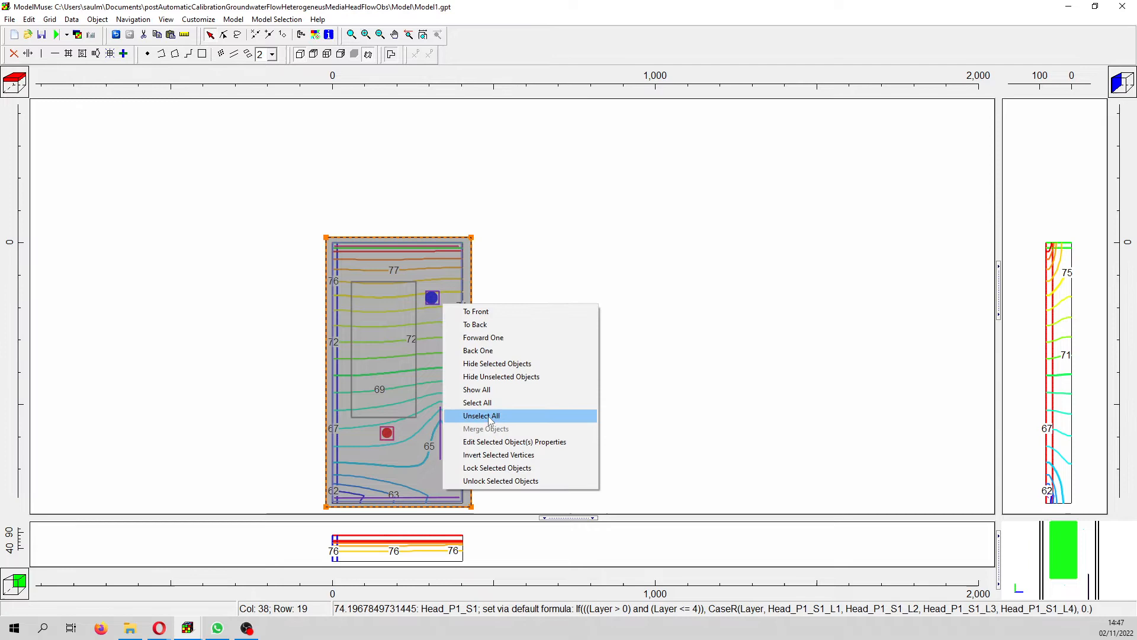
pyautogui.click(480, 414)
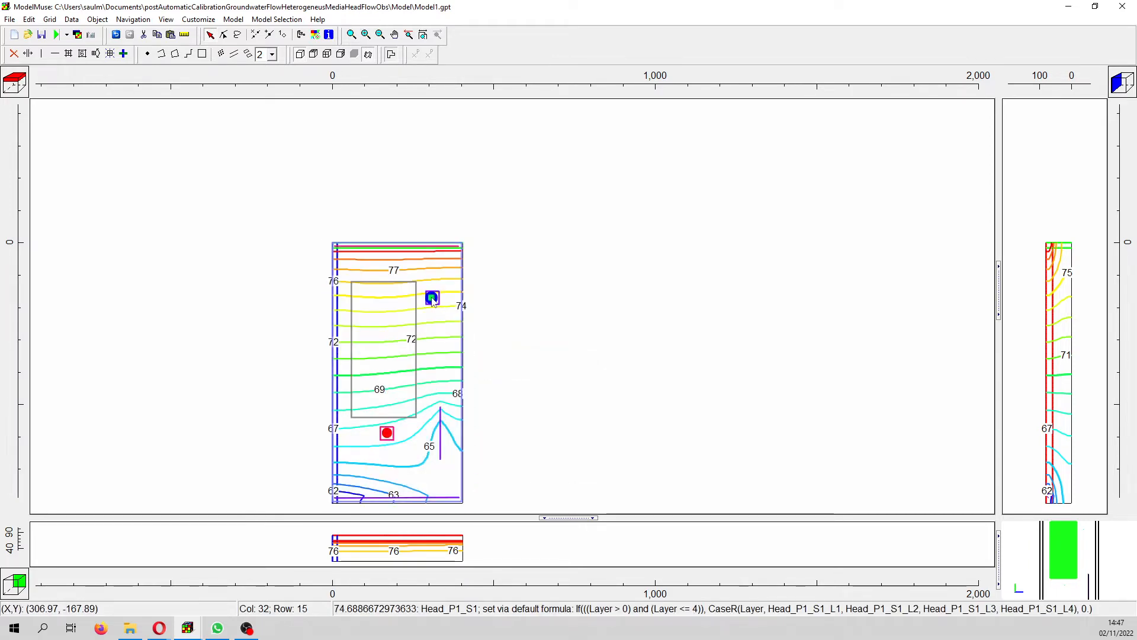
pyautogui.doubleClick(431, 297)
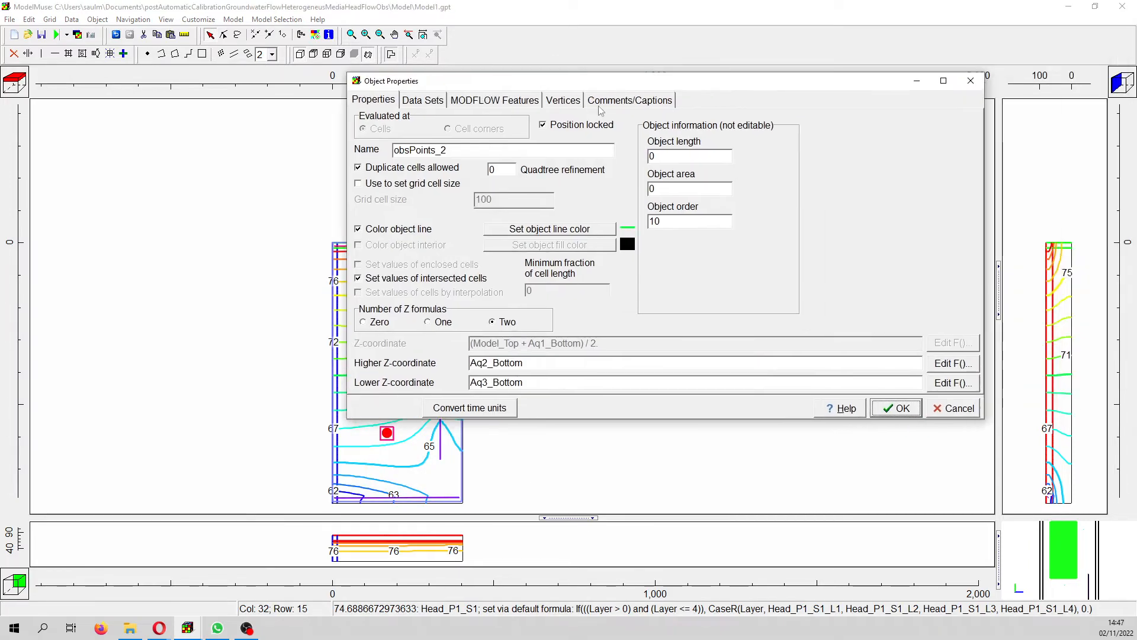
pyautogui.click(494, 100)
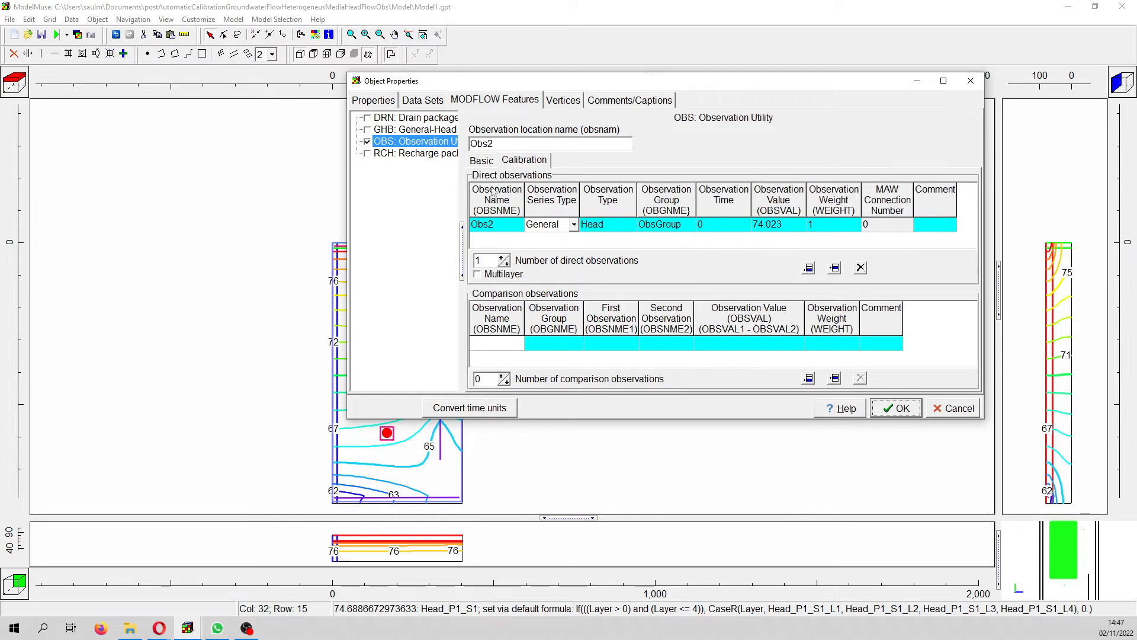
pyautogui.click(895, 408)
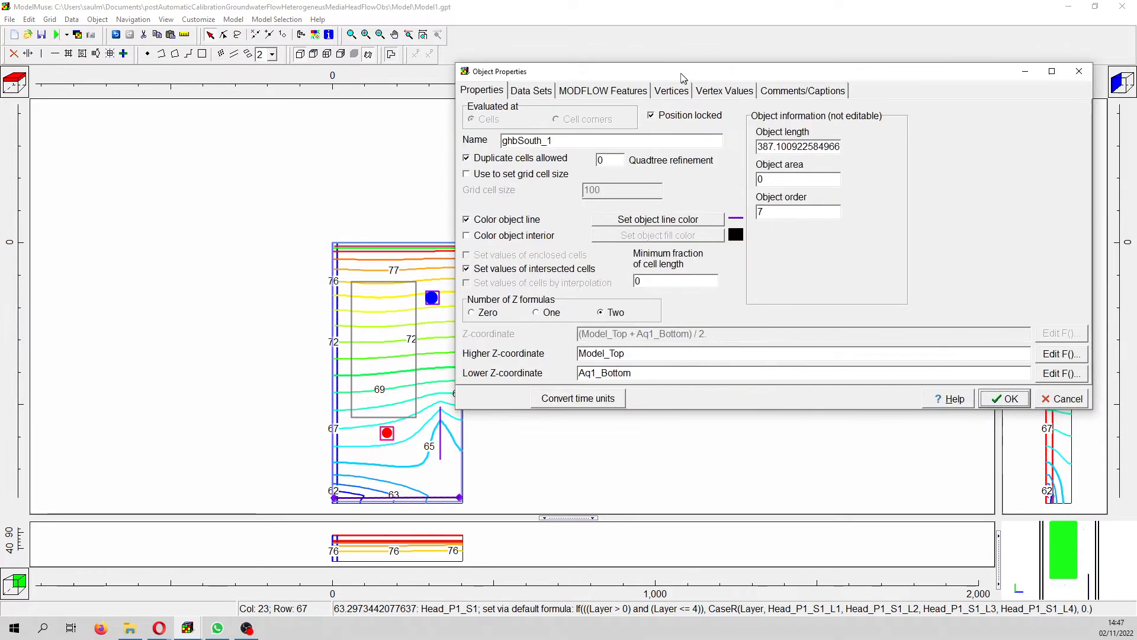
# Review ghbSouth_1's GHB conductance modifier ghbCond (0.001) and its Outflow GHB flow observation.
pyautogui.click(602, 90)
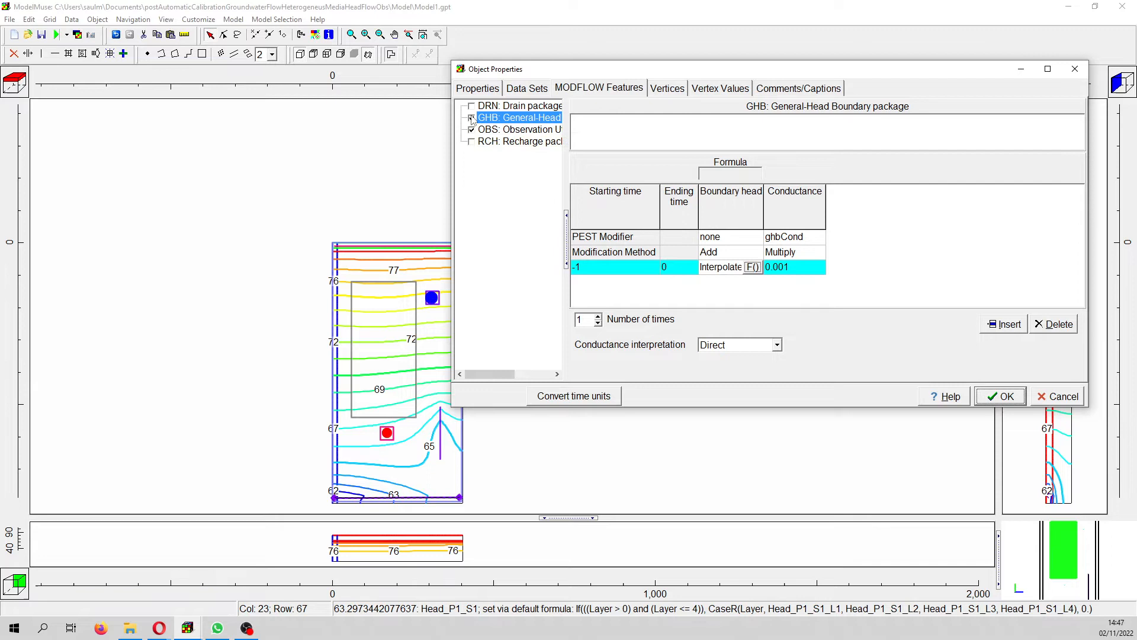
pyautogui.click(519, 129)
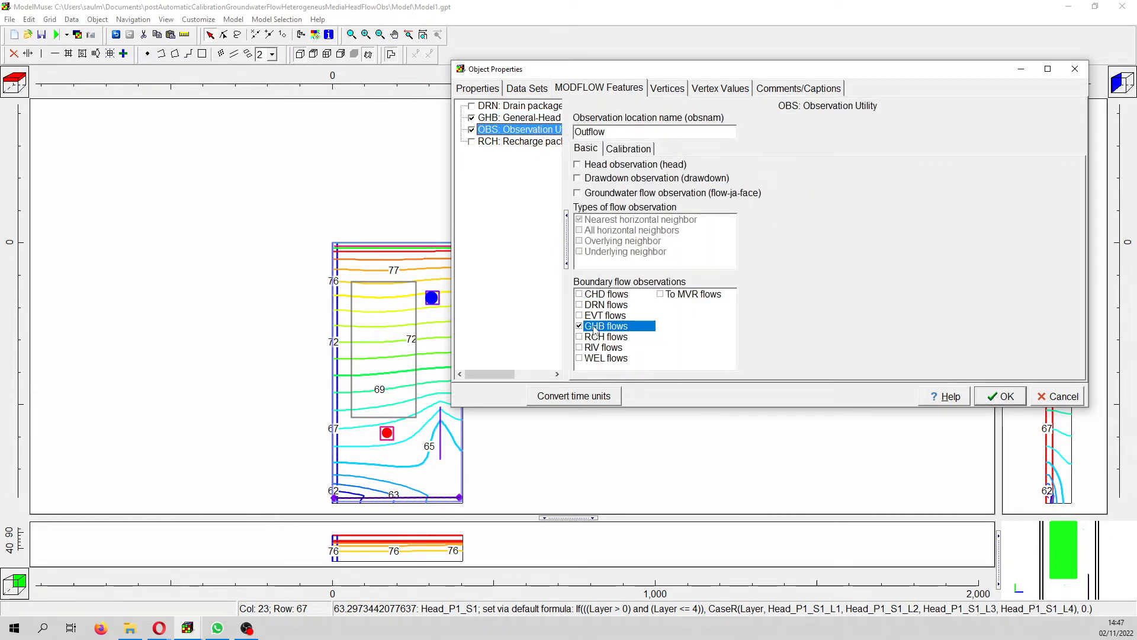
pyautogui.click(628, 148)
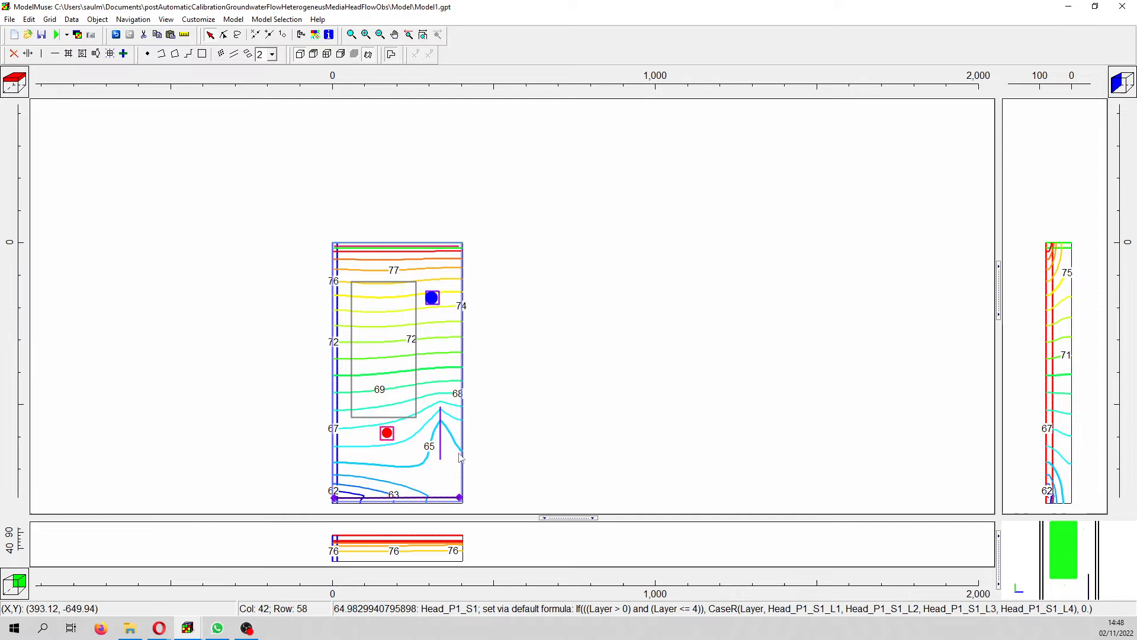
pyautogui.moveTo(364, 392)
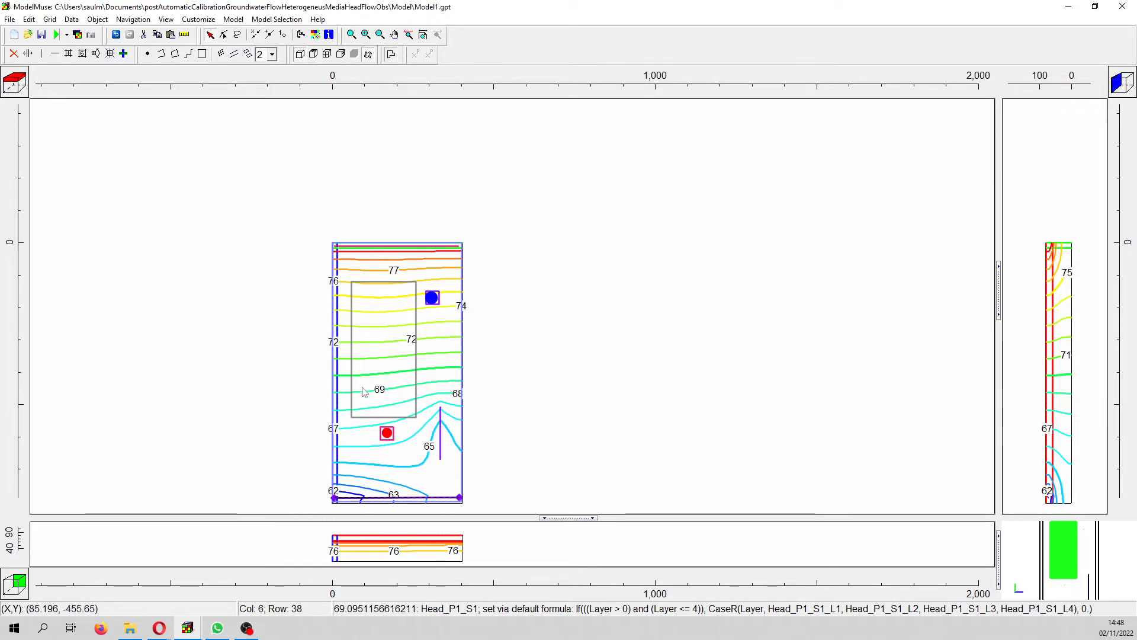
pyautogui.moveTo(445, 399)
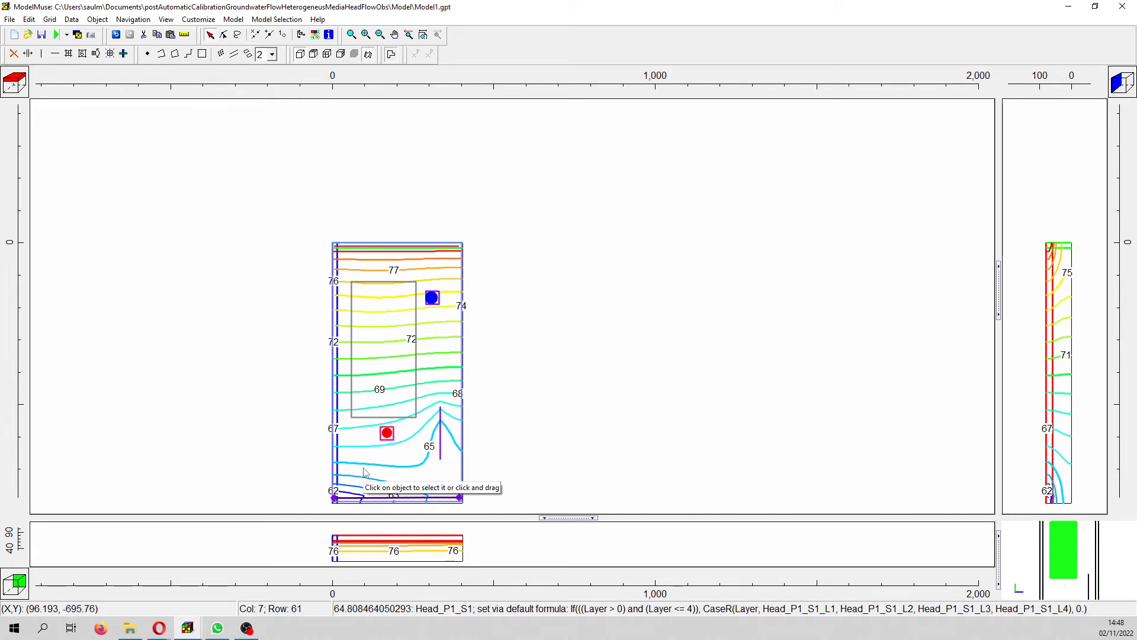
pyautogui.moveTo(365, 468)
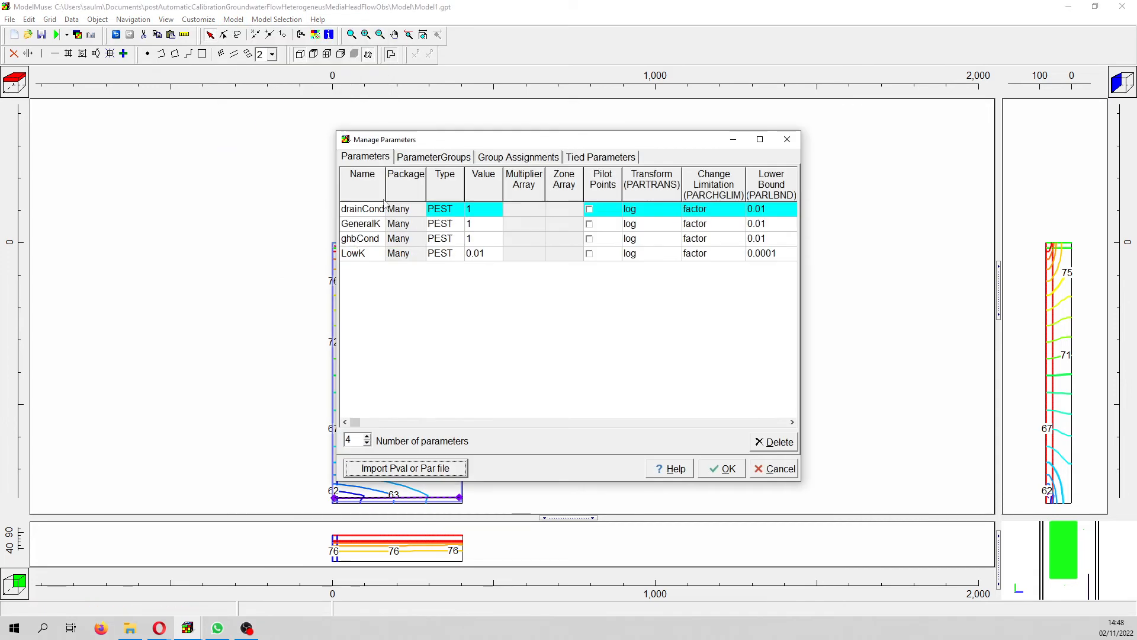
pyautogui.moveTo(732, 140)
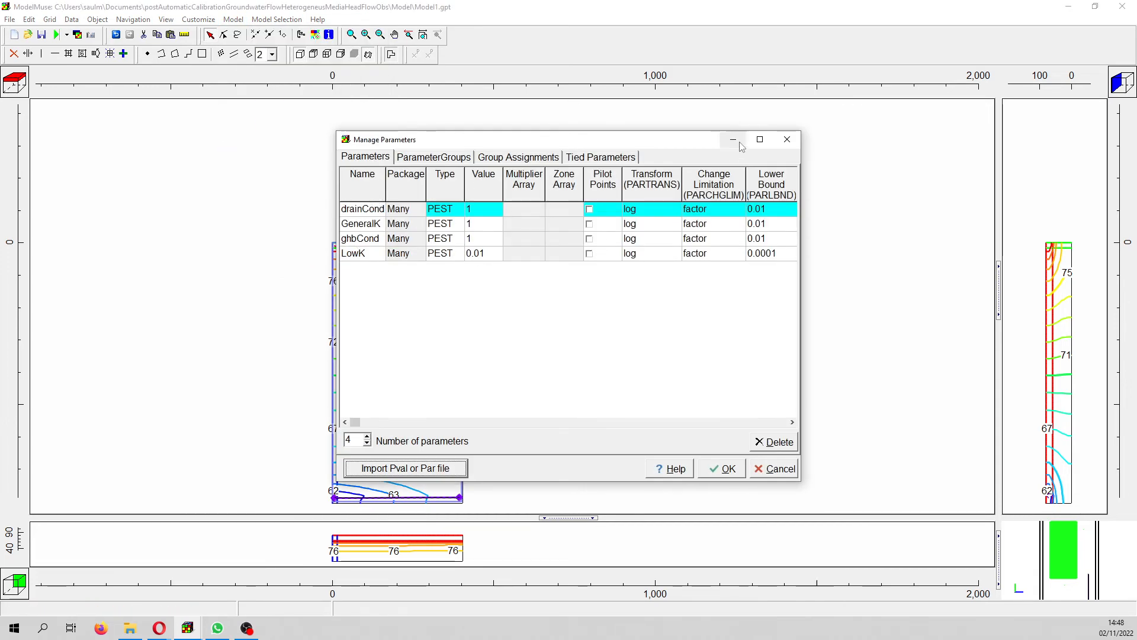